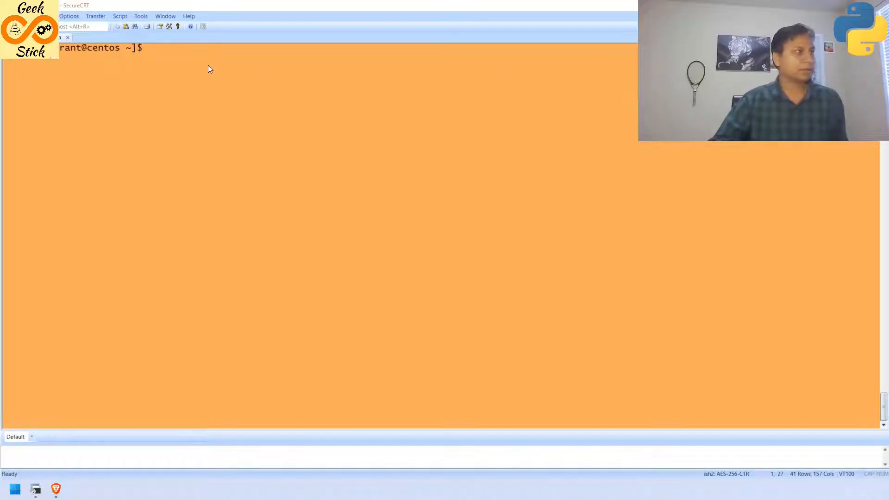
- Run conda install -c conda-forge pdftotext in the py3 environment
{"action": "type", "text": "conda install -c conda-forge pdftotext"}
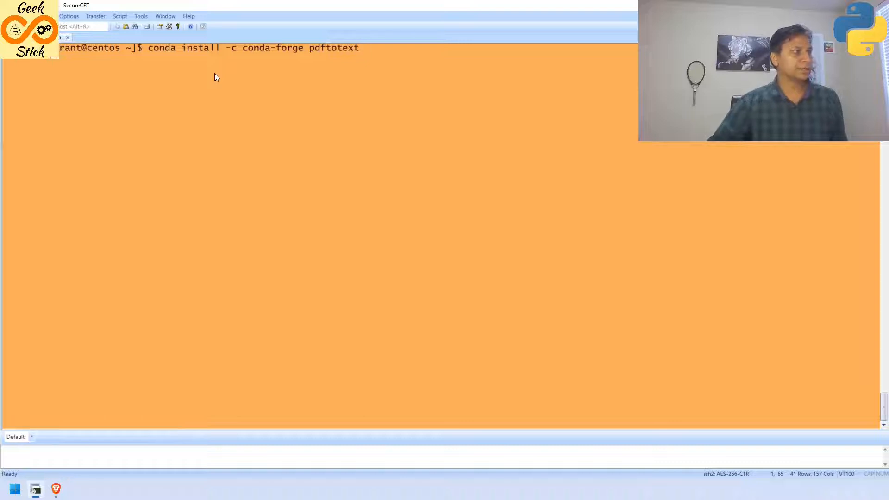
{"action": "mouse_move", "coordinate": [274, 53]}
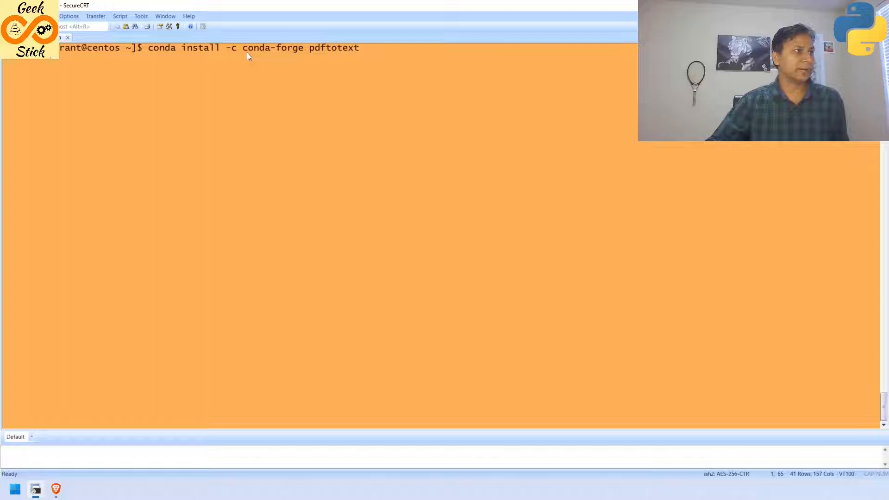
{"action": "double_click", "coordinate": [272, 47]}
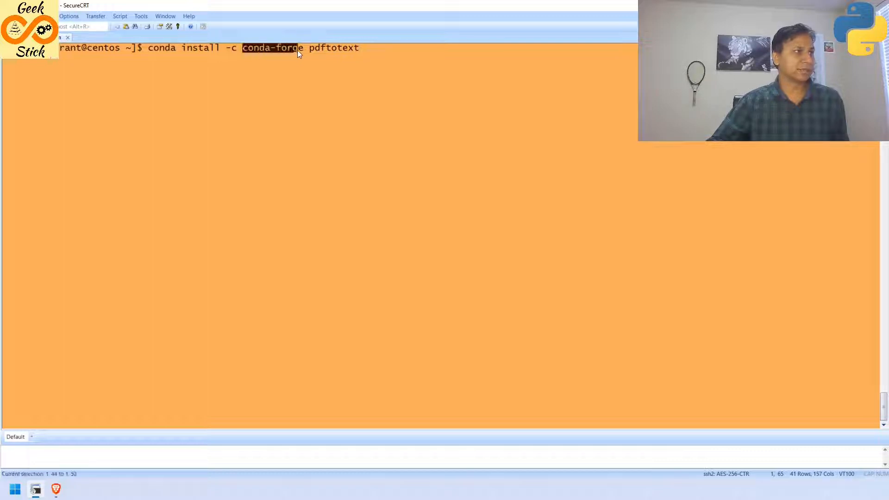
{"action": "left_click", "coordinate": [396, 77]}
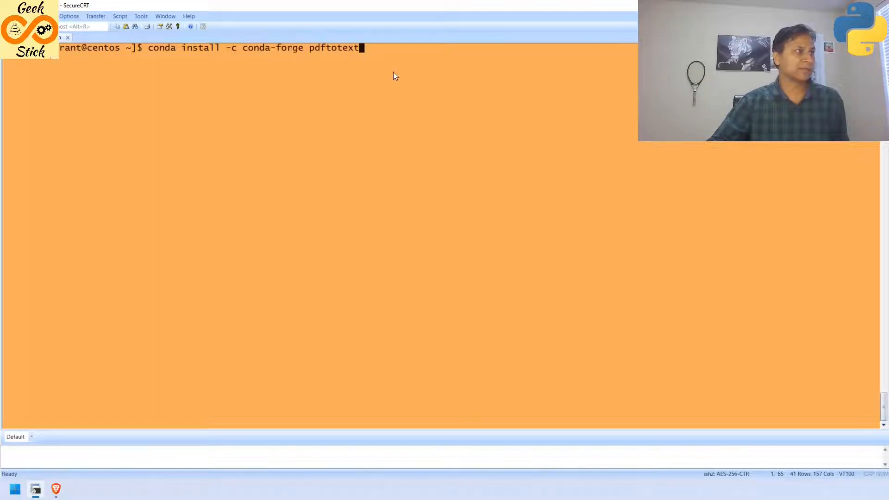
{"action": "mouse_move", "coordinate": [334, 51]}
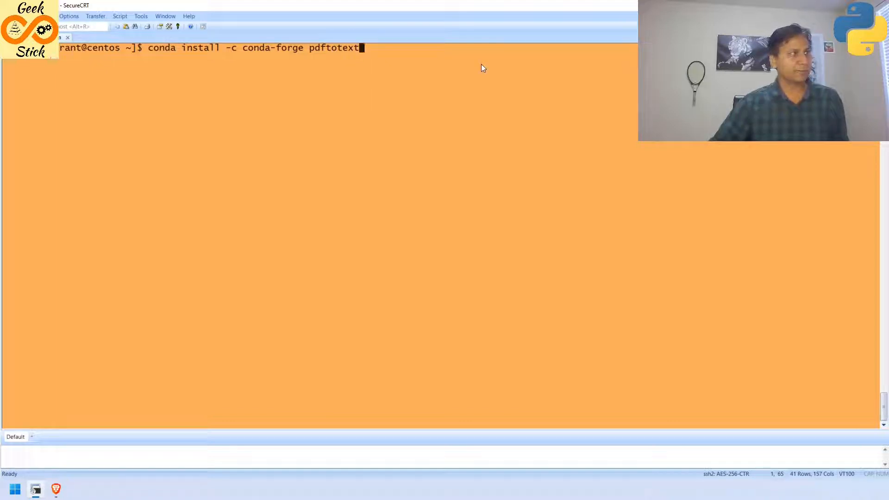
{"action": "key", "text": "Return"}
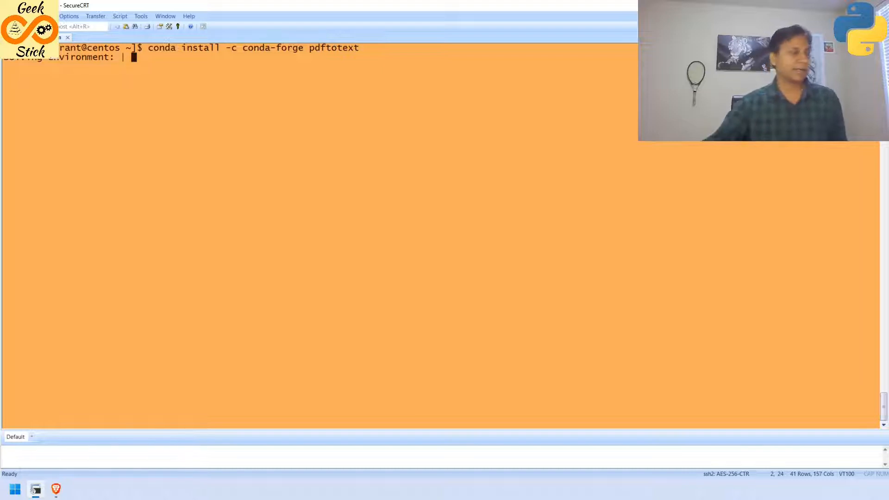
{"action": "mouse_move", "coordinate": [285, 220]}
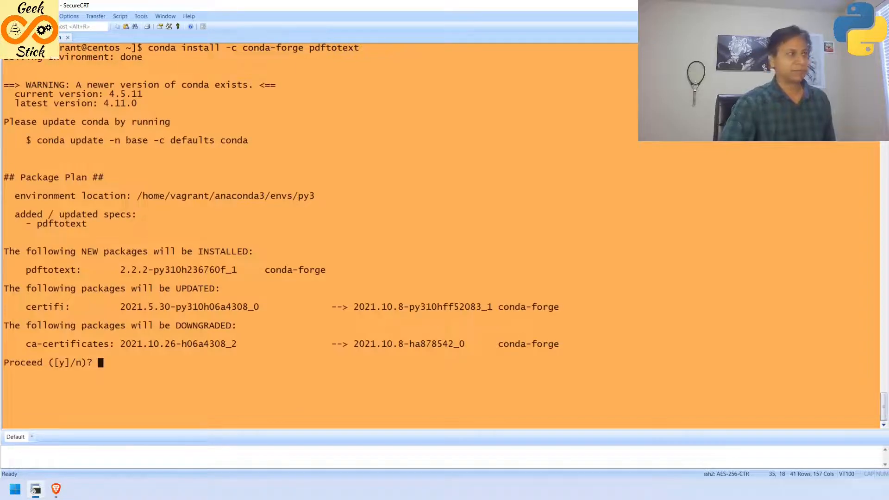
- Answer y so the package transaction proceeds and completes
{"action": "type", "text": "y"}
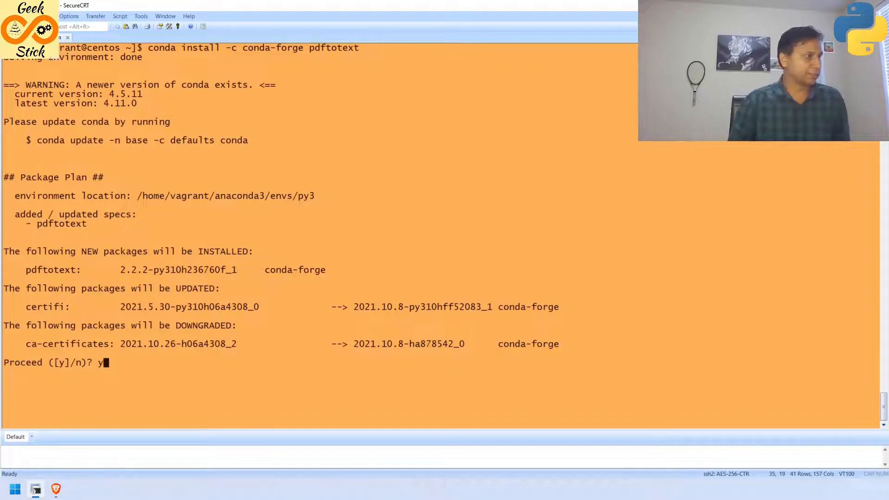
{"action": "key", "text": "Return"}
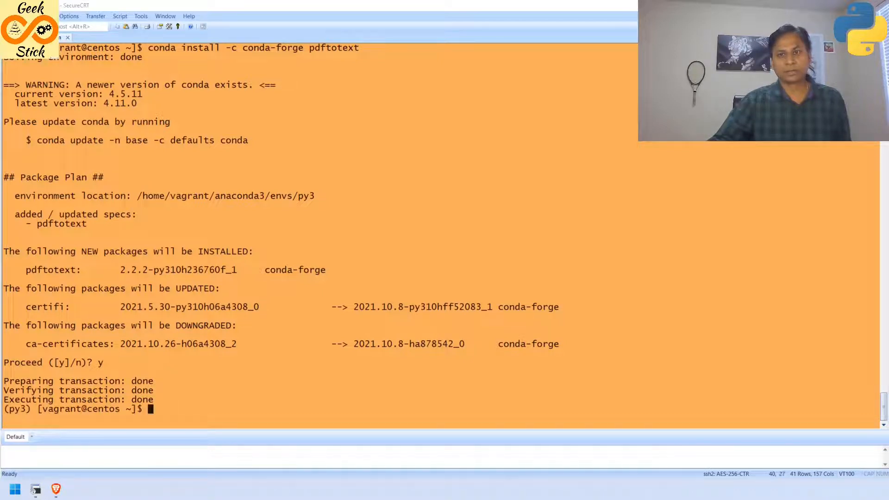
{"action": "mouse_move", "coordinate": [733, 248]}
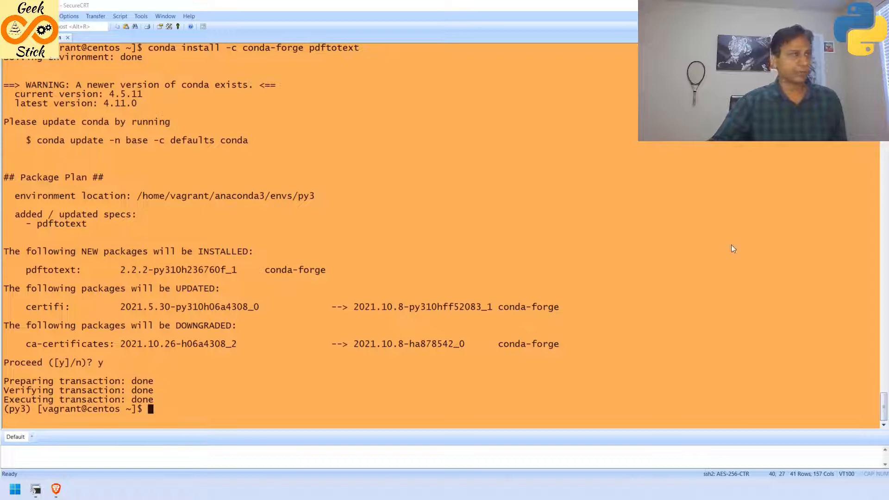
- Start jupyter notebook --ip=0.0.0.0 and switch to the browser's 127.0.0.1:8888/tree listing
{"action": "type", "text": "jupyter notebook --ip=0.0.0.0"}
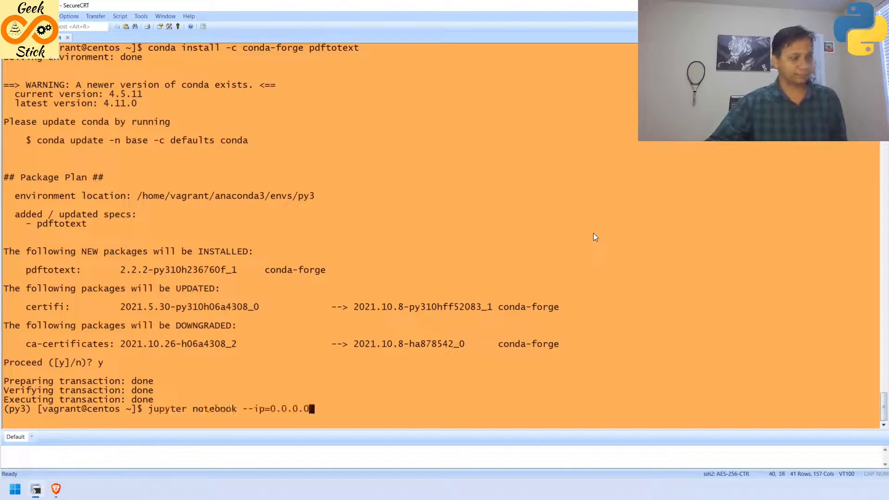
{"action": "key", "text": "Return"}
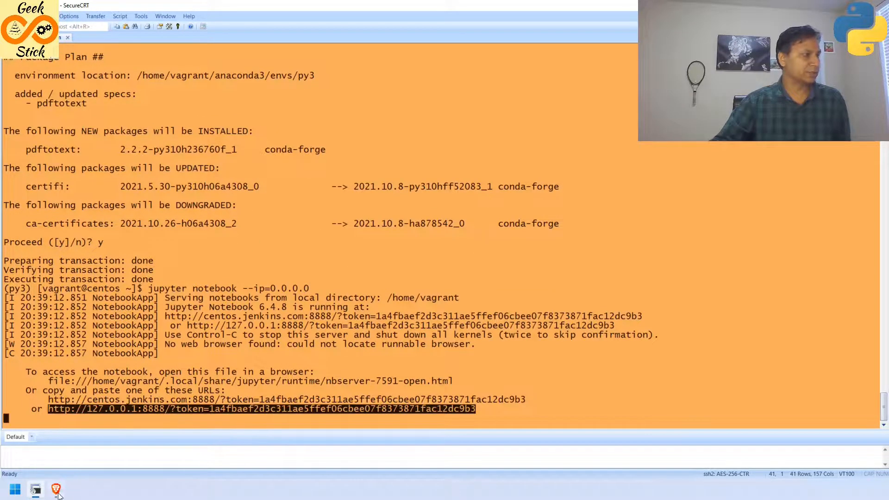
{"action": "left_click", "coordinate": [54, 489]}
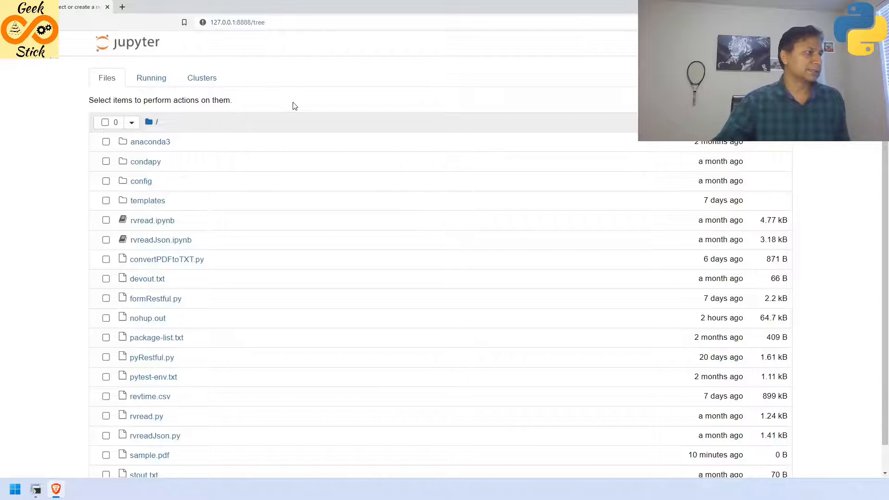
{"action": "mouse_move", "coordinate": [301, 316]}
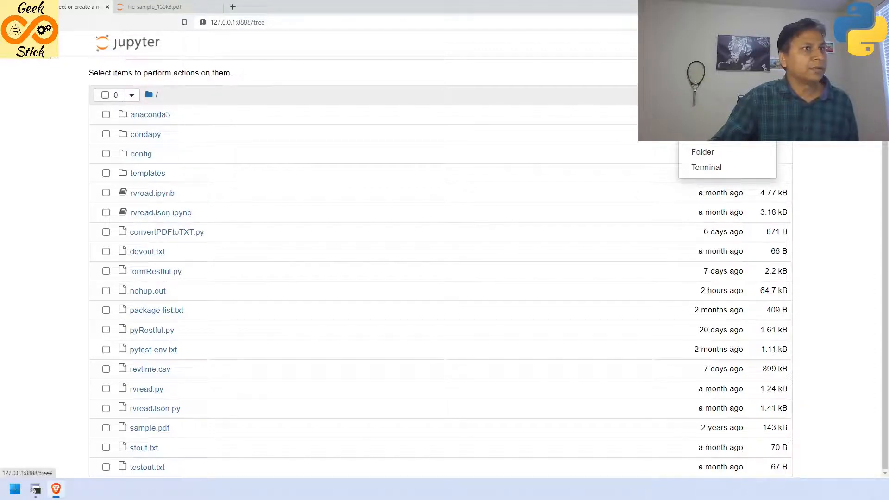
- Create a new Python 3 notebook and run import pdftotext successfully
{"action": "left_click", "coordinate": [725, 152]}
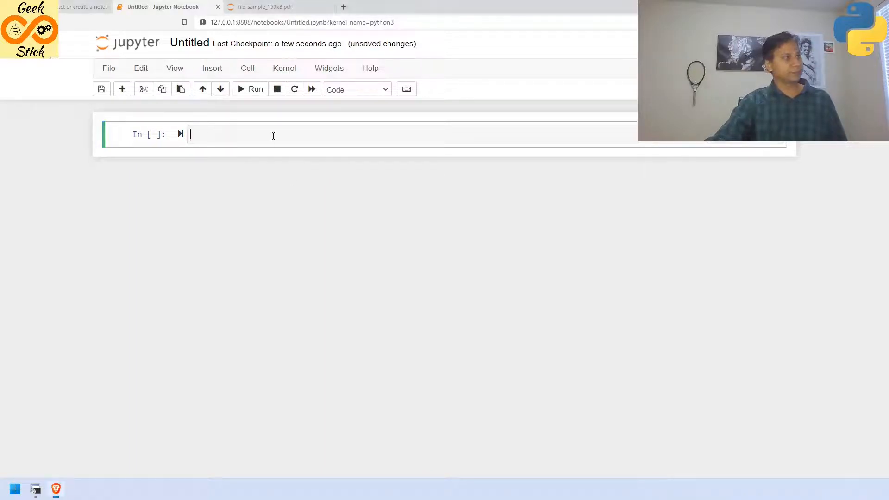
{"action": "type", "text": "import pdftotext"}
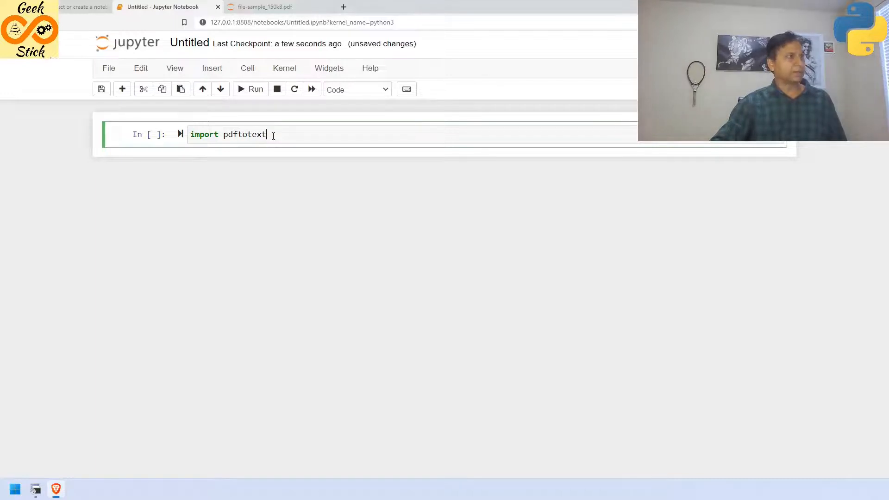
{"action": "left_click", "coordinate": [255, 89]}
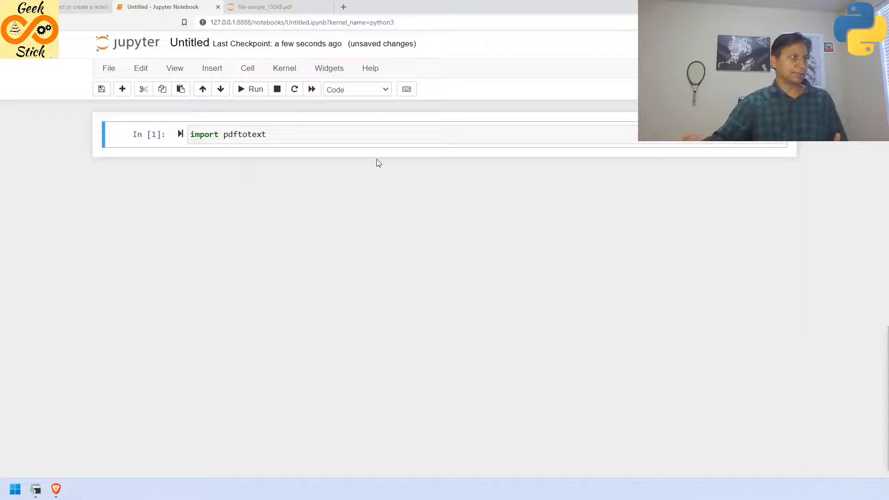
{"action": "left_click", "coordinate": [250, 89]}
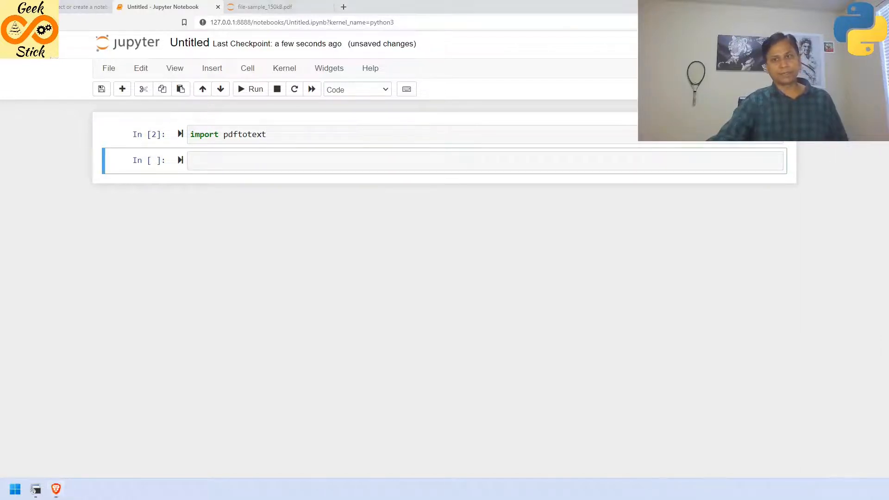
- Return to the Files listing and view sample.pdf's Lorem ipsum pages
{"action": "left_click", "coordinate": [352, 160]}
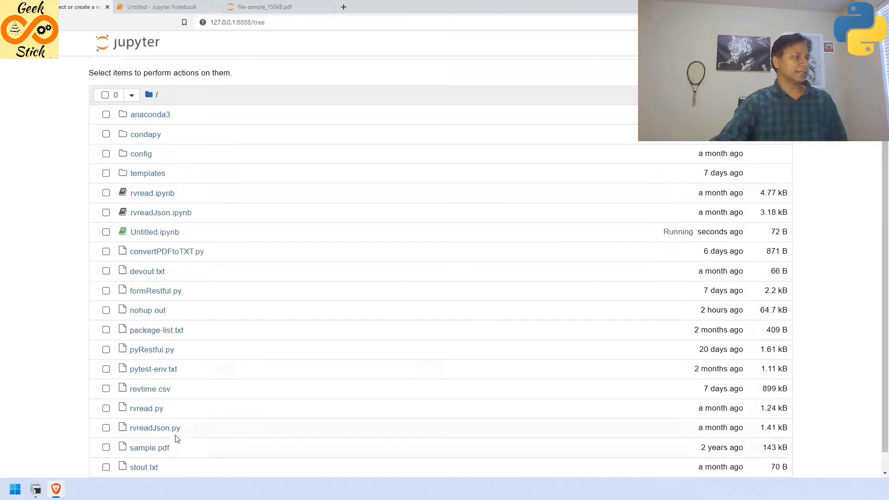
{"action": "left_click", "coordinate": [150, 447]}
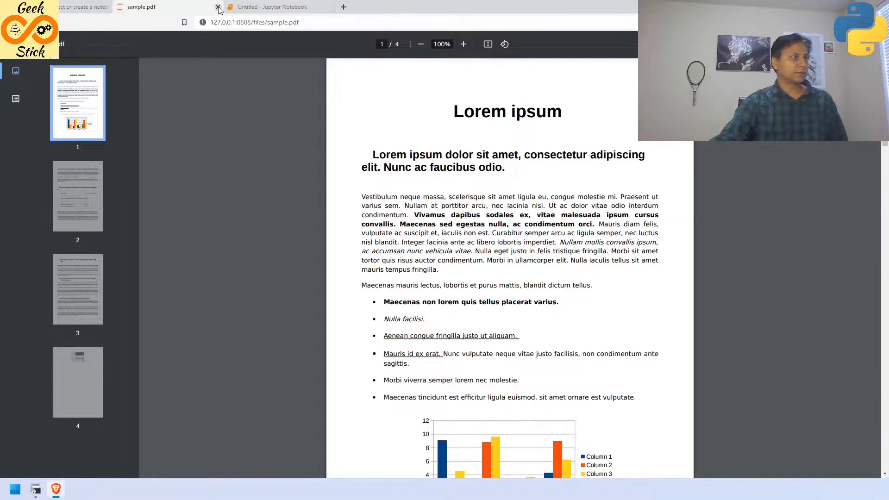
- Back in the notebook, open sample.pdf with pdftotext and print its page count 4
{"action": "left_click", "coordinate": [219, 7]}
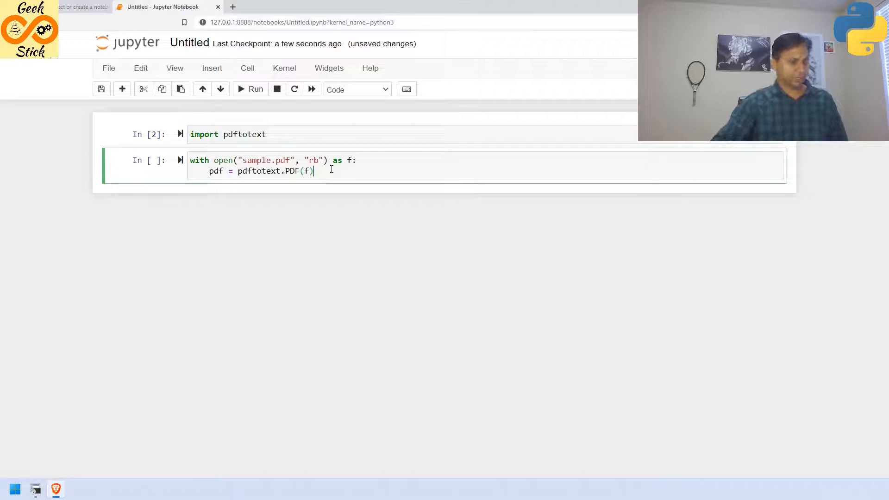
{"action": "left_click", "coordinate": [256, 88]}
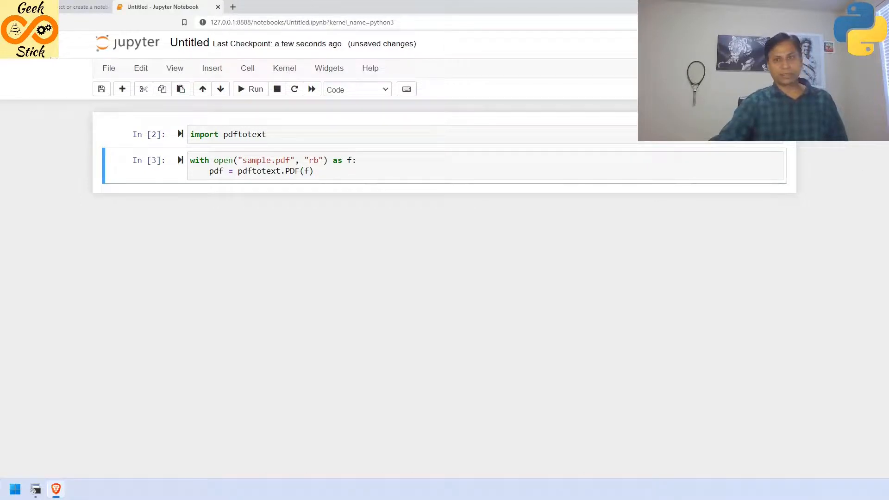
{"action": "mouse_move", "coordinate": [731, 240]}
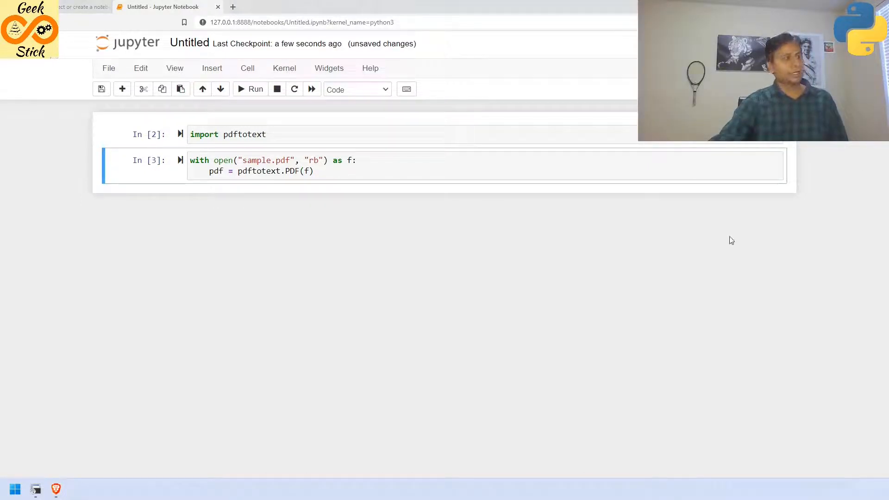
{"action": "left_click", "coordinate": [255, 89]}
{"action": "type", "text": "print(len(pdf))"}
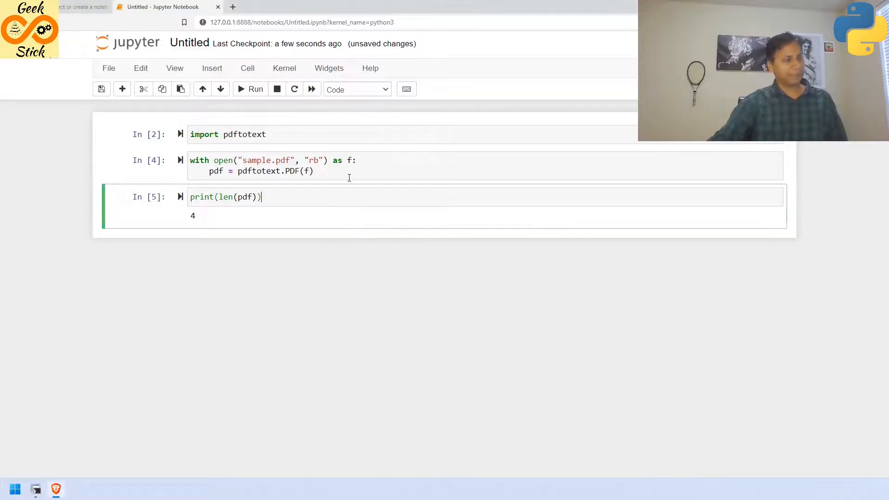
{"action": "left_click", "coordinate": [255, 89]}
{"action": "type", "text": "for page in pdf:"}
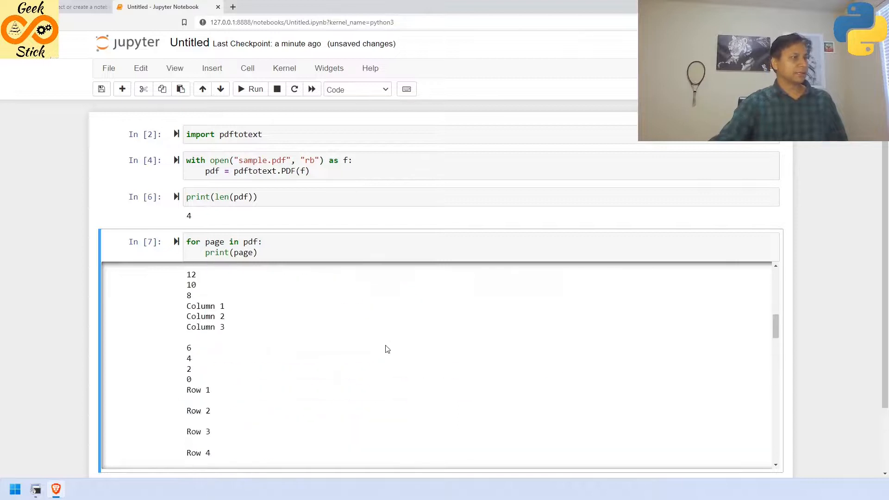
- Run the for-loop printing every page's text and review the output
{"action": "scroll", "scroll_direction": "down", "scroll_amount": 3}
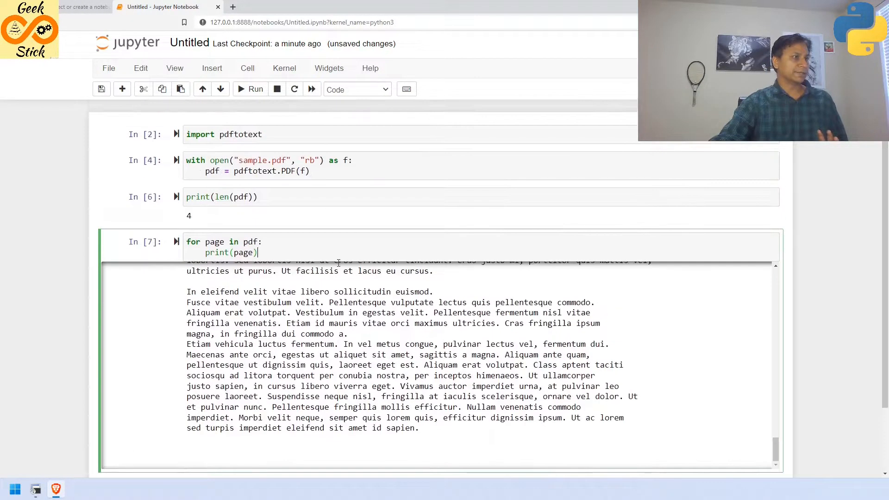
{"action": "left_click", "coordinate": [255, 89]}
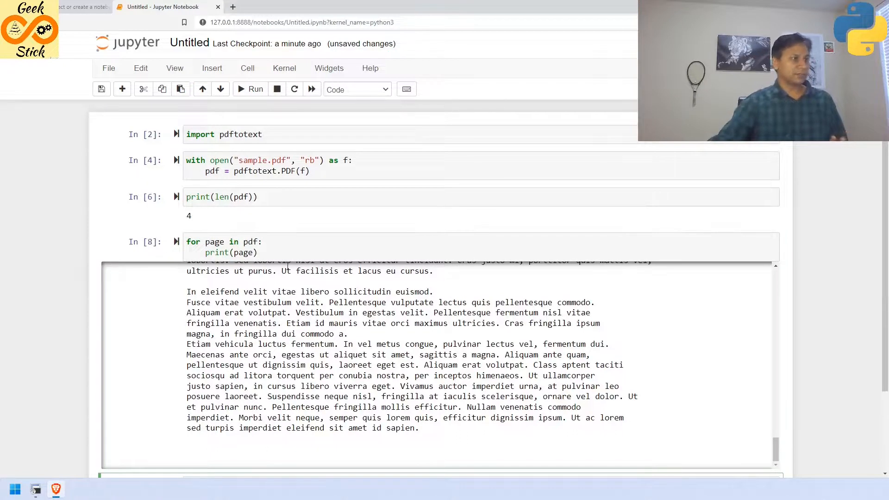
{"action": "scroll", "scroll_direction": "down", "scroll_amount": 3}
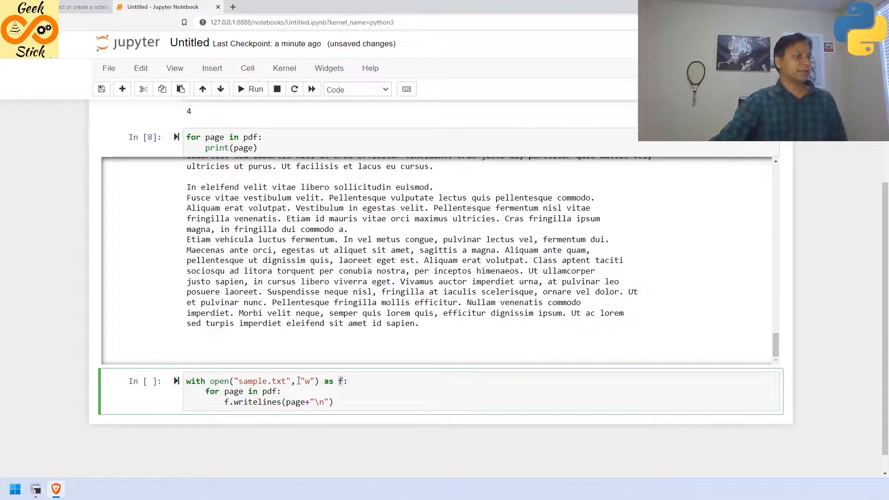
{"action": "scroll", "scroll_direction": "up", "scroll_amount": 3}
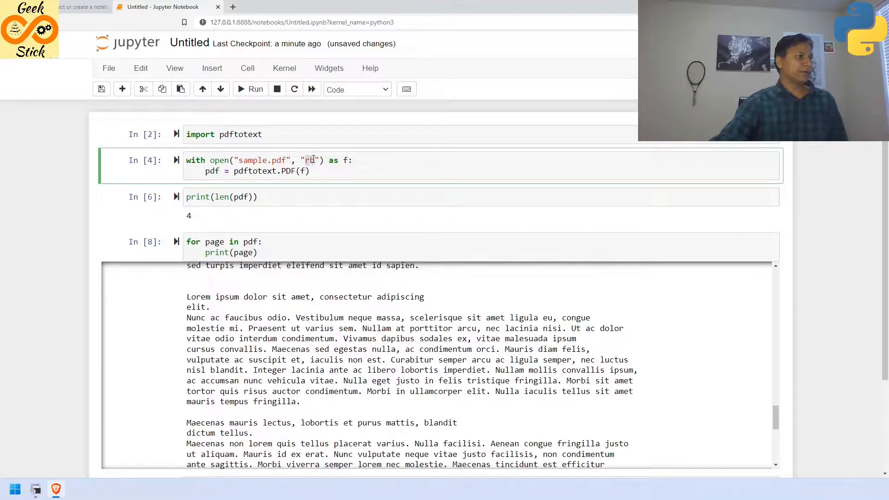
{"action": "scroll", "scroll_direction": "down", "scroll_amount": 3}
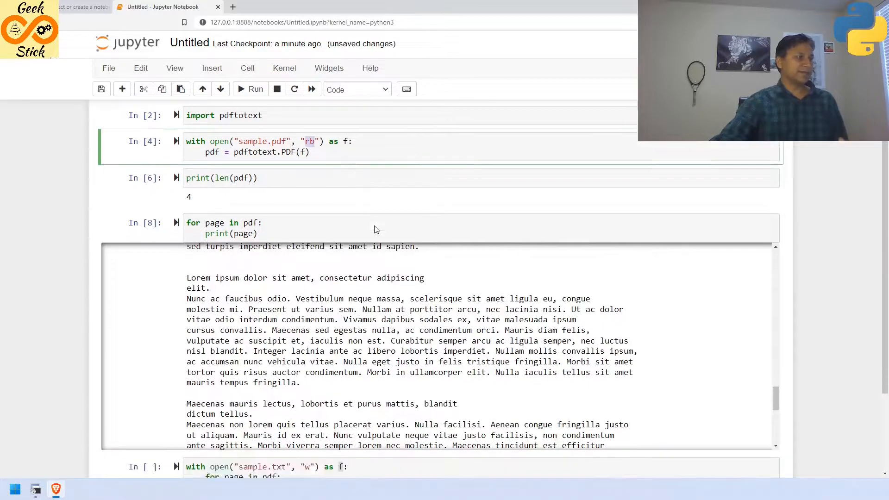
{"action": "scroll", "scroll_direction": "down", "scroll_amount": 3}
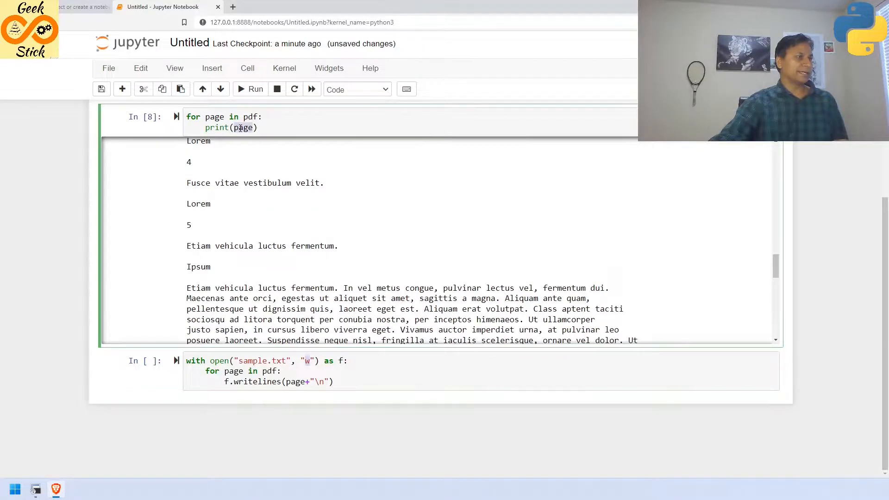
- View sample.txt in the file tree to check the extracted text
{"action": "left_click", "coordinate": [381, 380]}
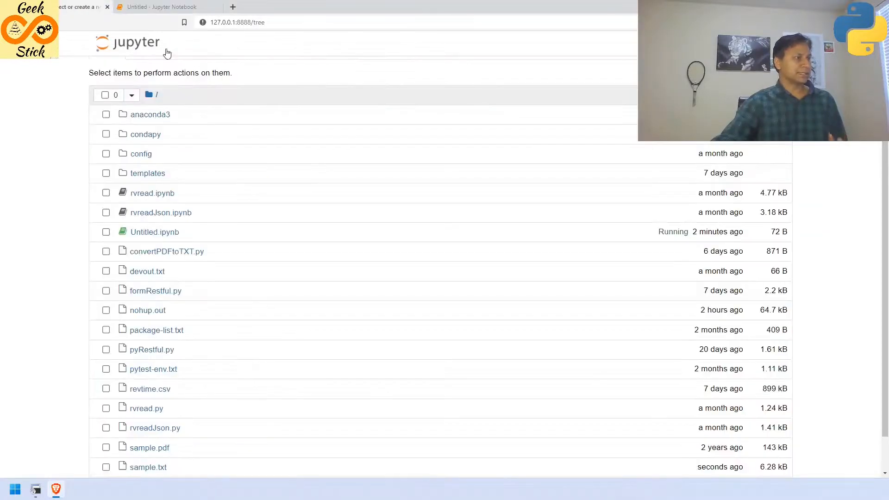
{"action": "left_click", "coordinate": [149, 467]}
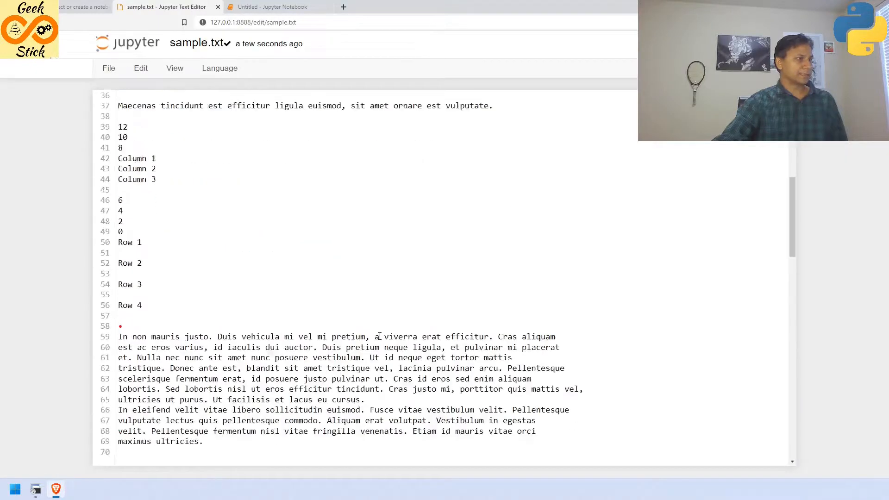
{"action": "scroll", "scroll_direction": "down", "scroll_amount": 3}
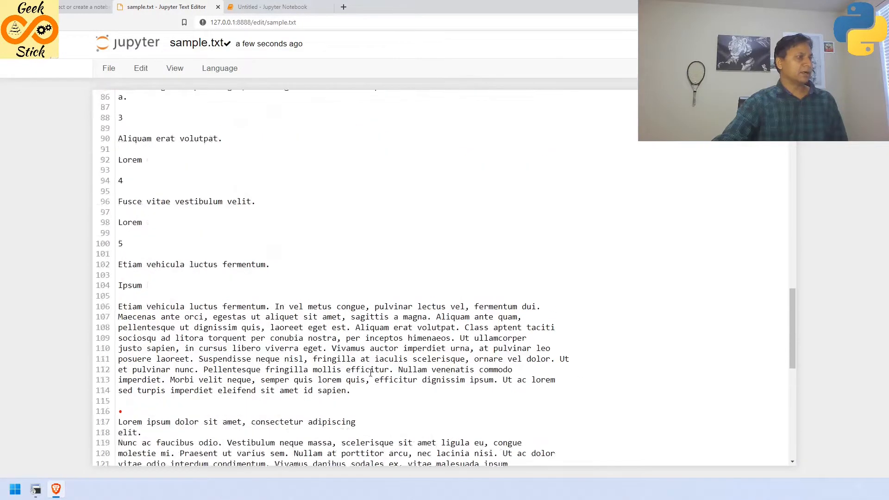
{"action": "scroll", "scroll_direction": "up", "scroll_amount": 3}
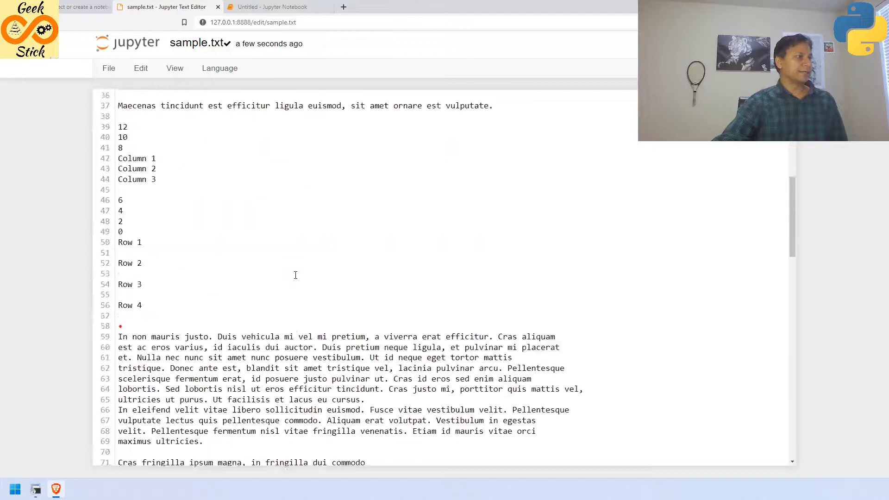
{"action": "scroll", "scroll_direction": "down", "scroll_amount": 3}
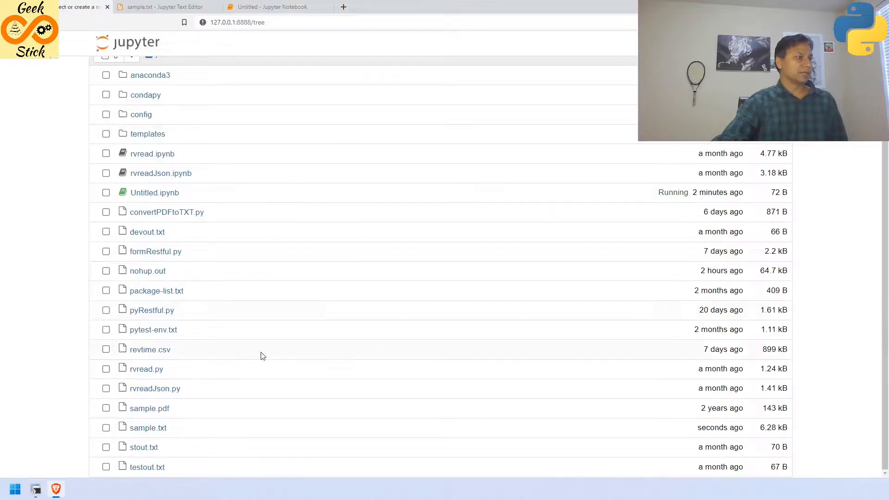
- Return to the notebook and rename it to pdf2txt
{"action": "left_click", "coordinate": [277, 6]}
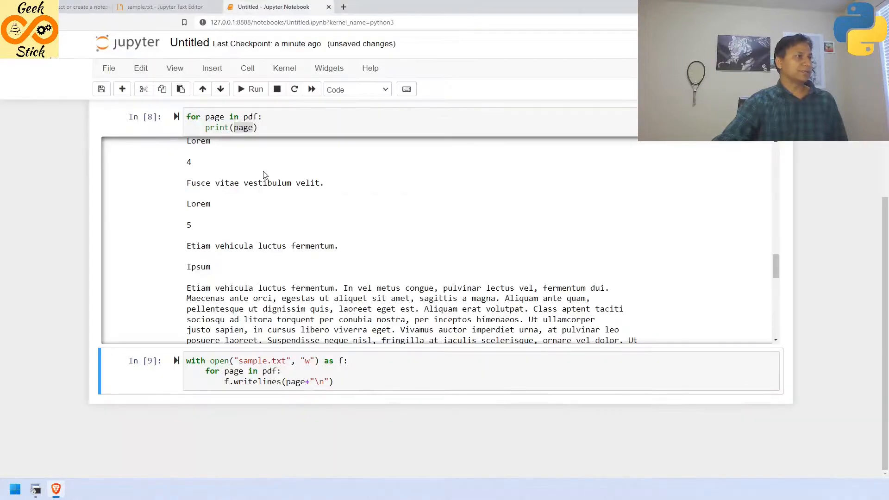
{"action": "scroll", "scroll_direction": "down", "scroll_amount": 3}
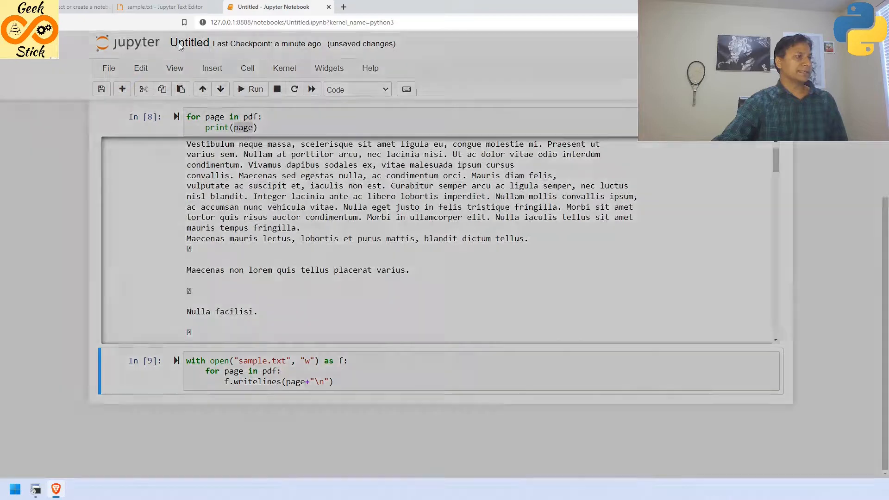
{"action": "left_click", "coordinate": [189, 43]}
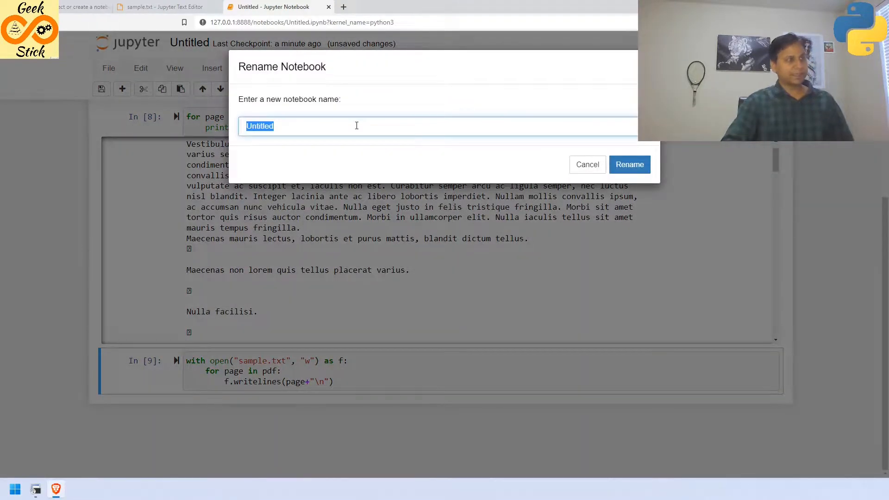
{"action": "type", "text": "pdf2txt"}
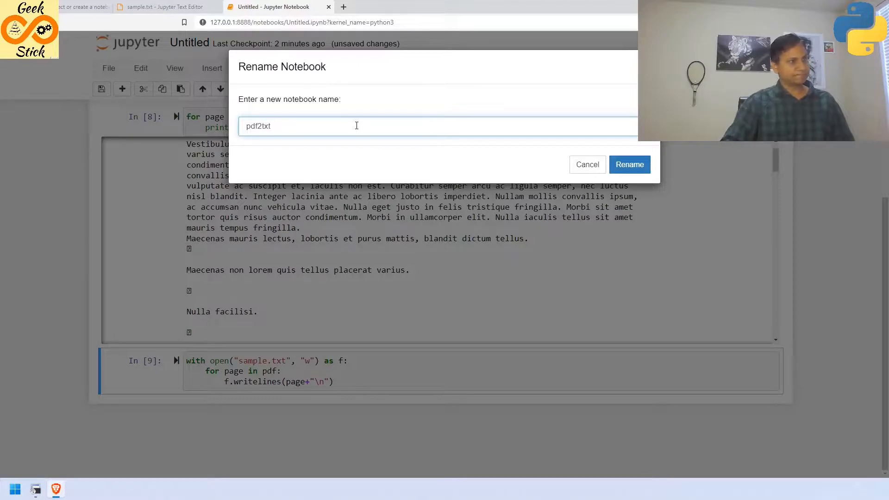
{"action": "left_click", "coordinate": [630, 164]}
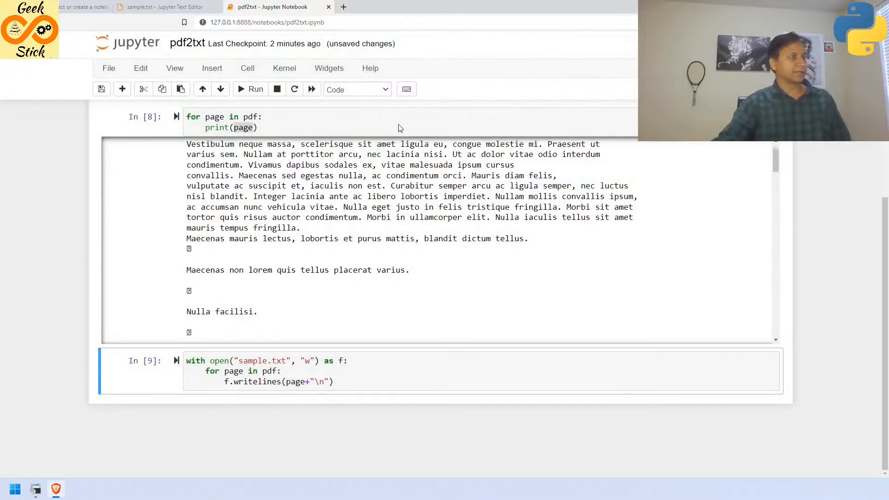
- In SecureCRT, rerun conda install -c conda-forge pdftotext
{"action": "scroll", "scroll_direction": "up", "scroll_amount": 3}
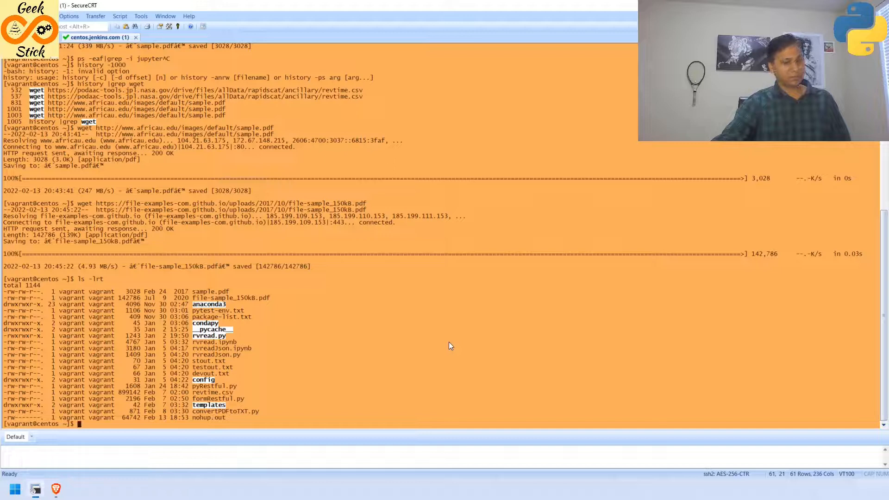
{"action": "type", "text": "conda install -c conda-forge pdftotext"}
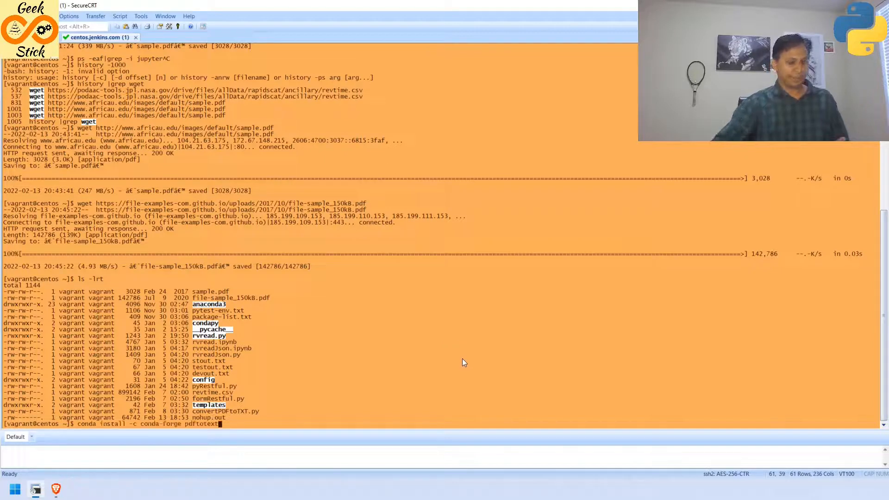
{"action": "key", "text": "Return"}
{"action": "type", "text": "sudo yum install gcc-c++ pkgconfig poppler-cpp-devel python3-dev"}
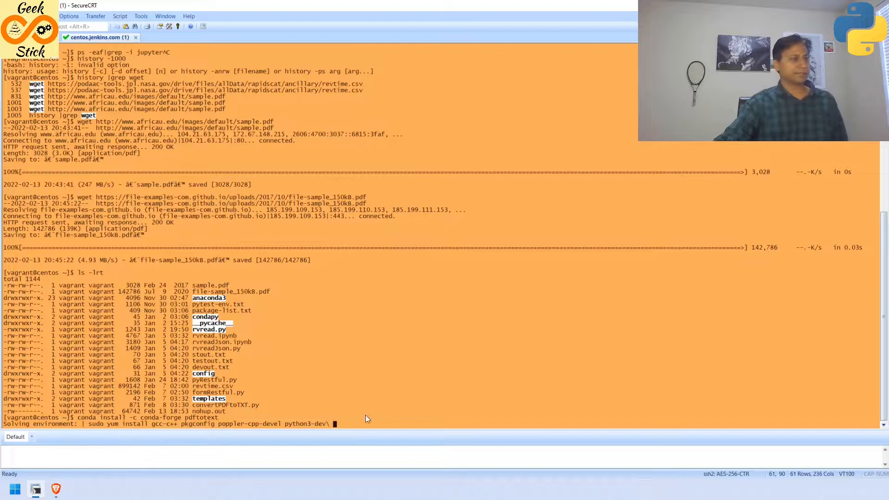
{"action": "mouse_move", "coordinate": [461, 368]}
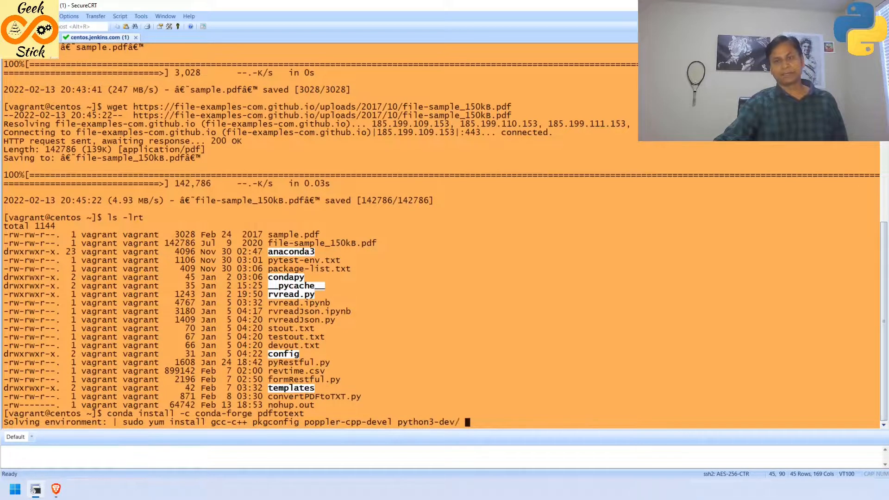
{"action": "mouse_move", "coordinate": [258, 154]}
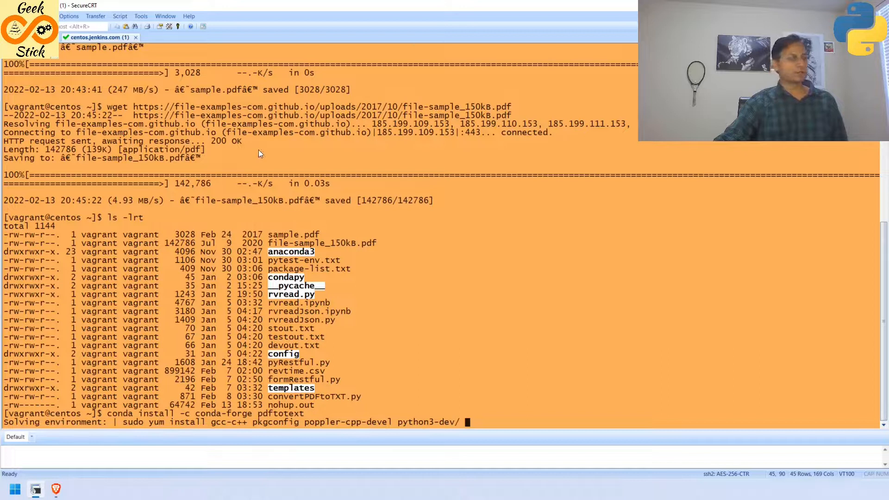